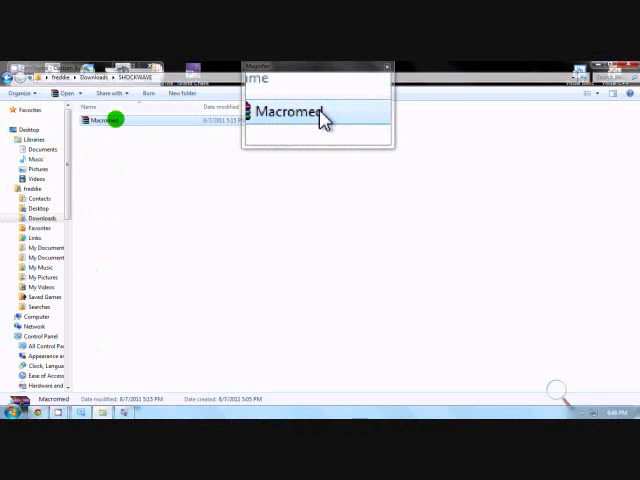
Bring up WinRAR's Extract files dialog for the Macromed archive
right_click(105, 119)
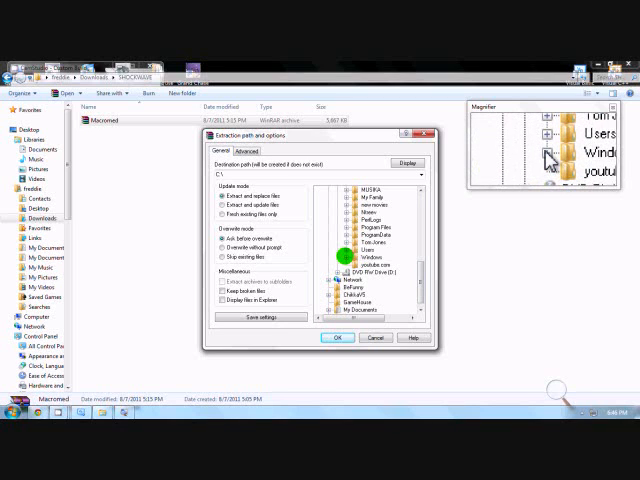
Choose C:\Windows as the extraction destination for the Macromed archive
left_click(341, 257)
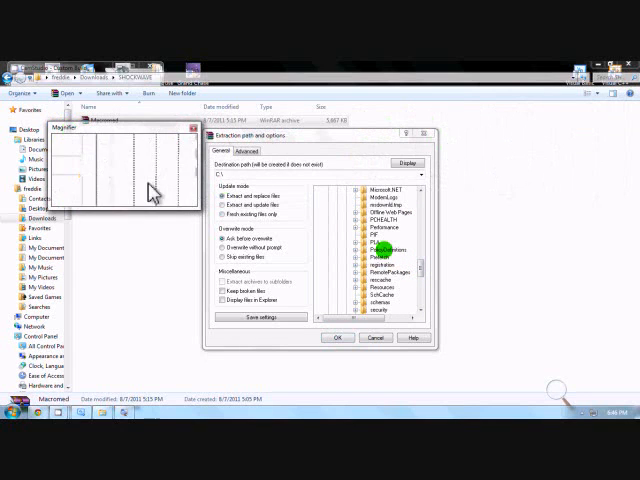
scroll("down", 3)
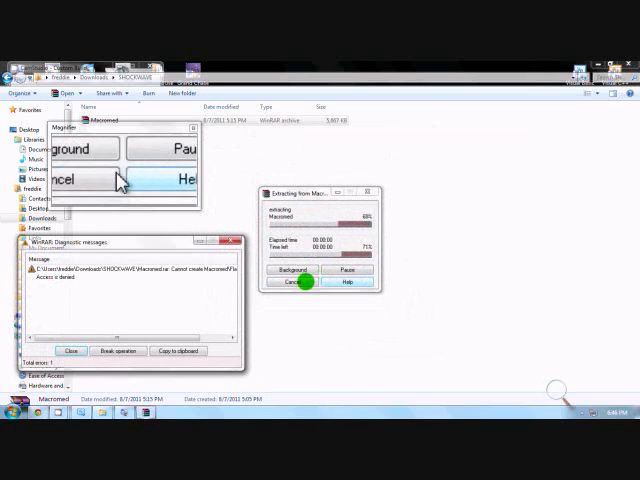
Cancel the failing Macromed extraction in WinRAR
left_click(290, 283)
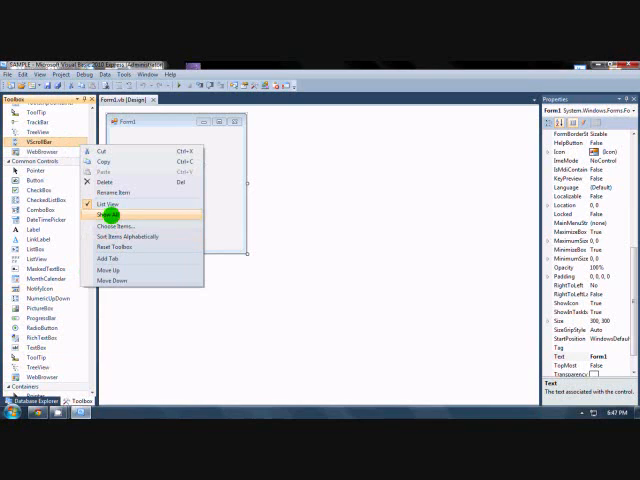
Open Choose Toolbox Items and show its COM Components list
left_click(123, 220)
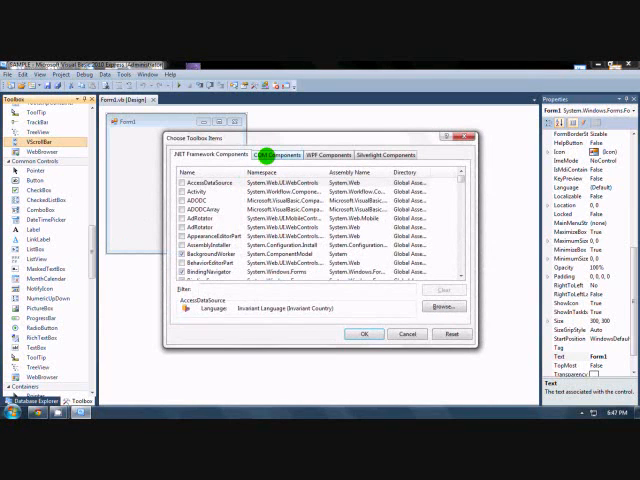
left_click(285, 154)
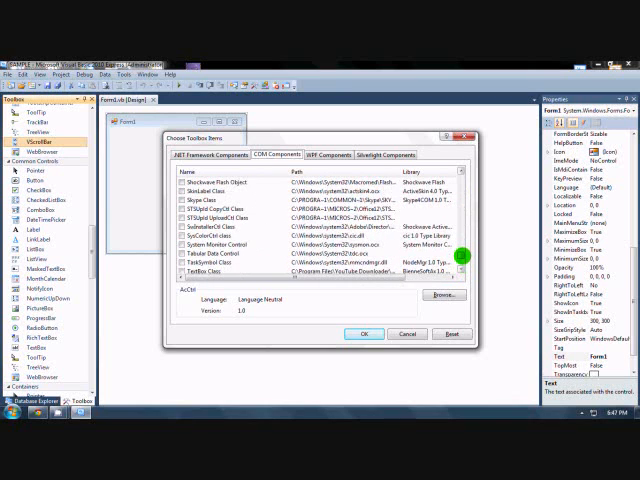
scroll("up", 3)
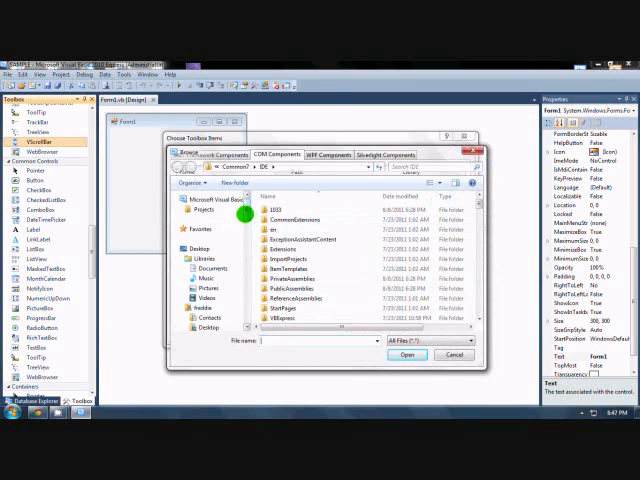
Browse to C:\Windows\System32\Macromed\Flash and select the Flash ActiveX .ocx control
left_click(196, 236)
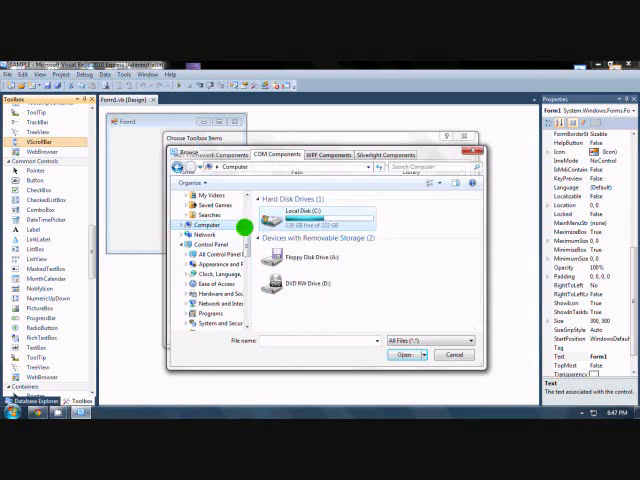
double_click(290, 212)
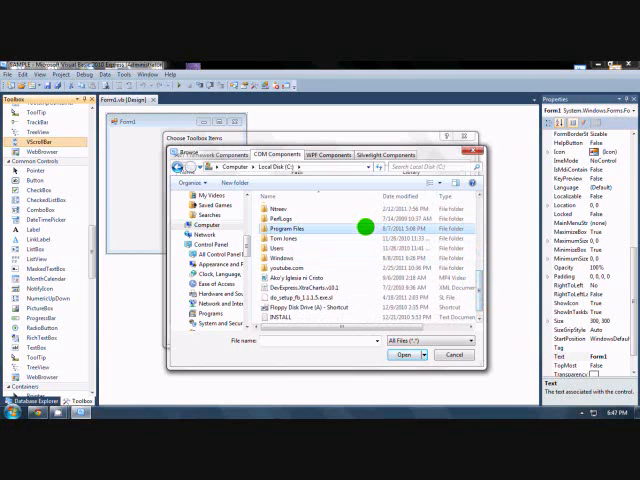
double_click(290, 226)
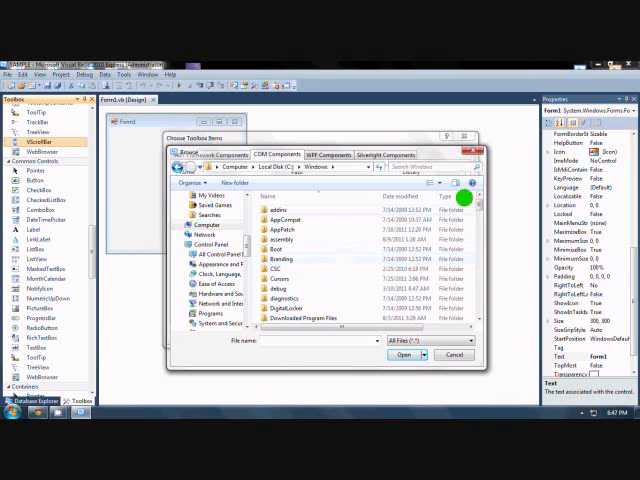
scroll("down", 3)
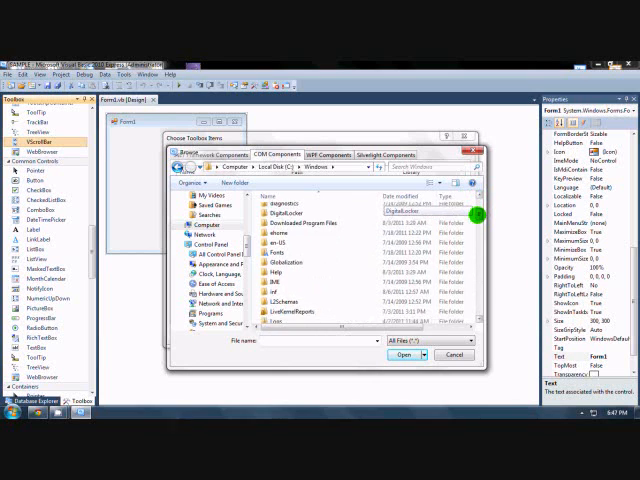
scroll("down", 3)
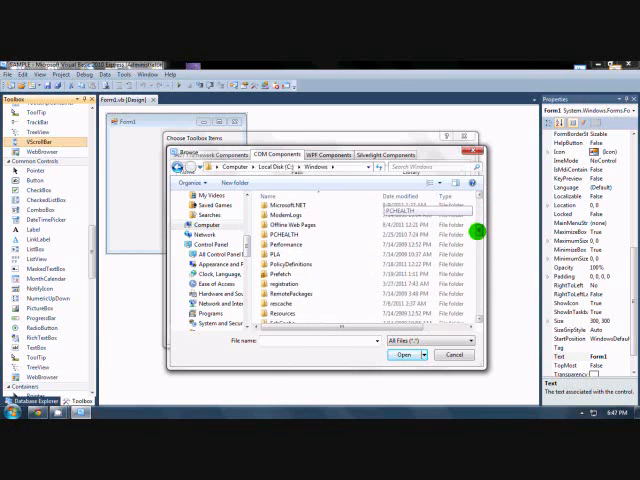
scroll("down", 3)
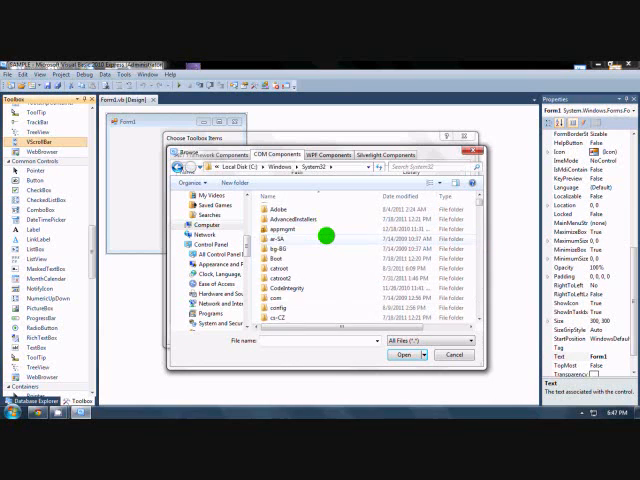
scroll("down", 3)
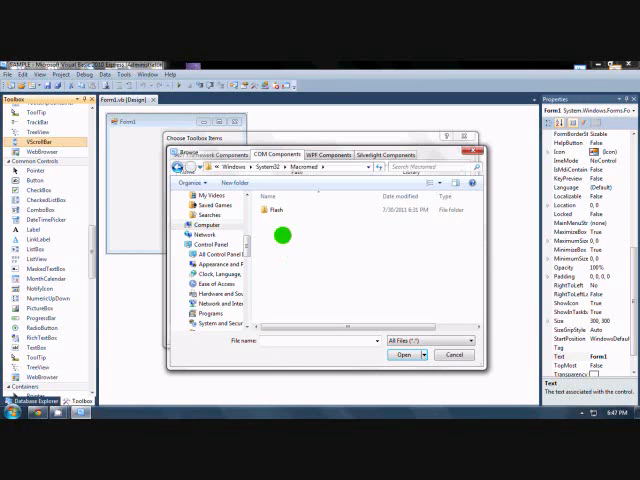
double_click(277, 212)
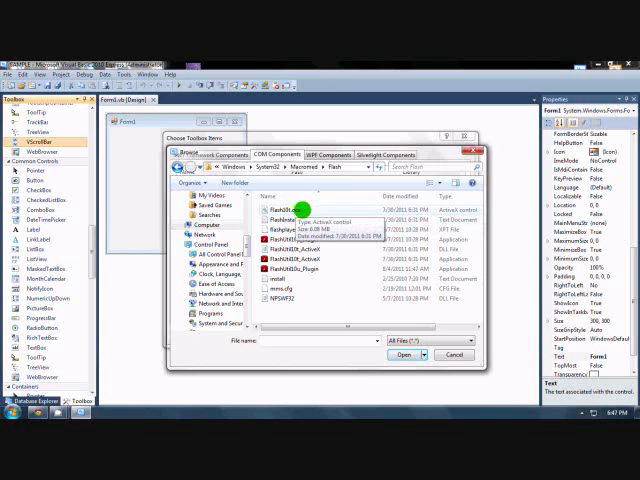
left_click(280, 208)
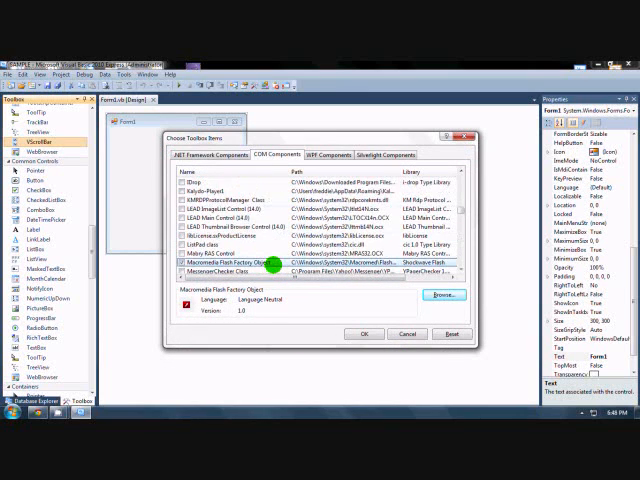
scroll("down", 3)
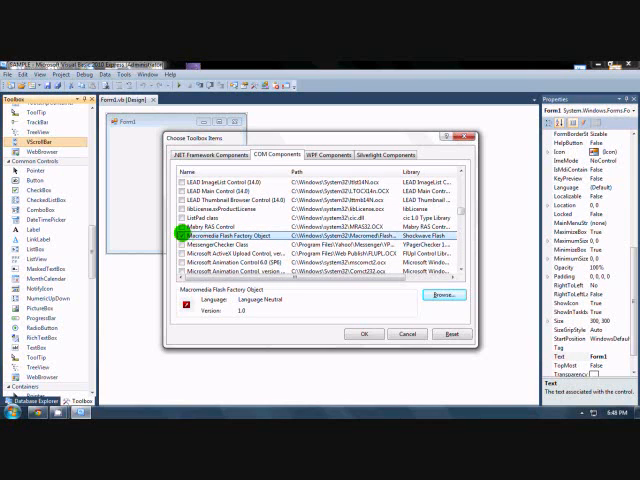
scroll("down", 3)
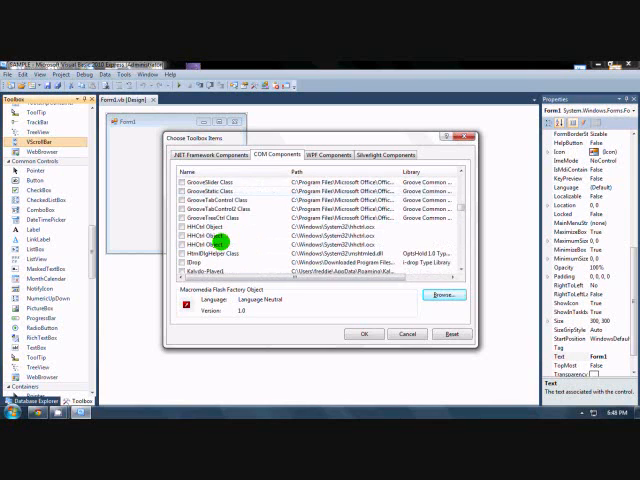
scroll("down", 3)
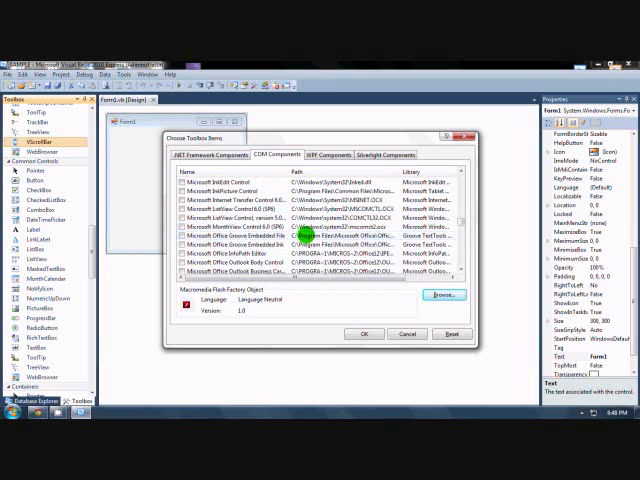
scroll("down", 3)
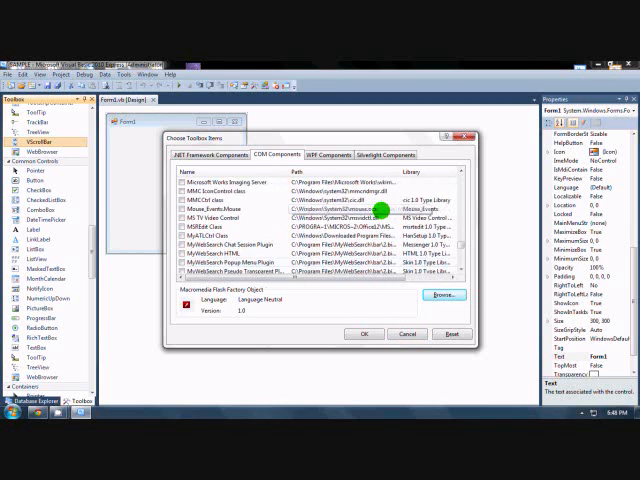
scroll("down", 3)
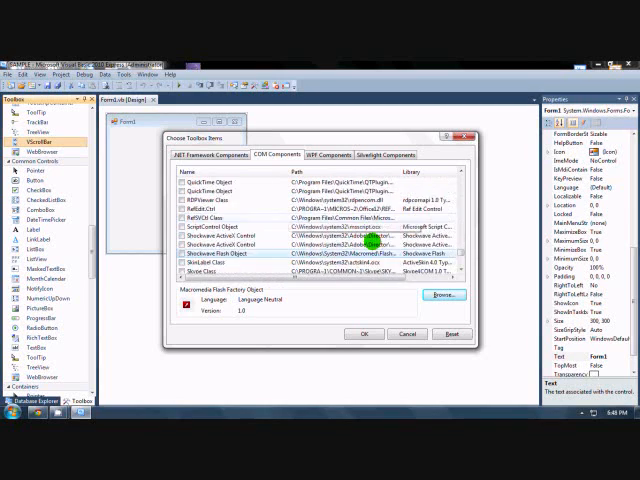